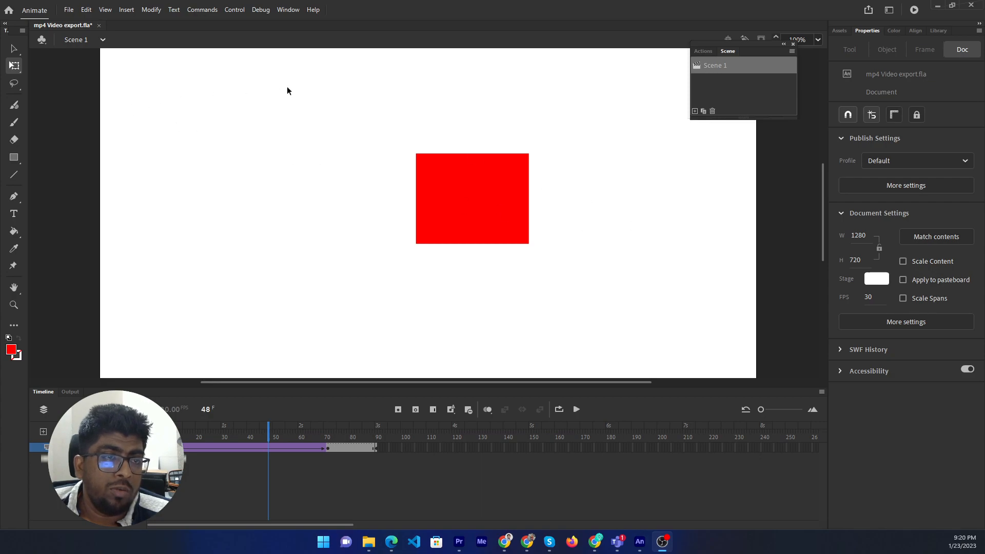
pyautogui.moveTo(286, 123)
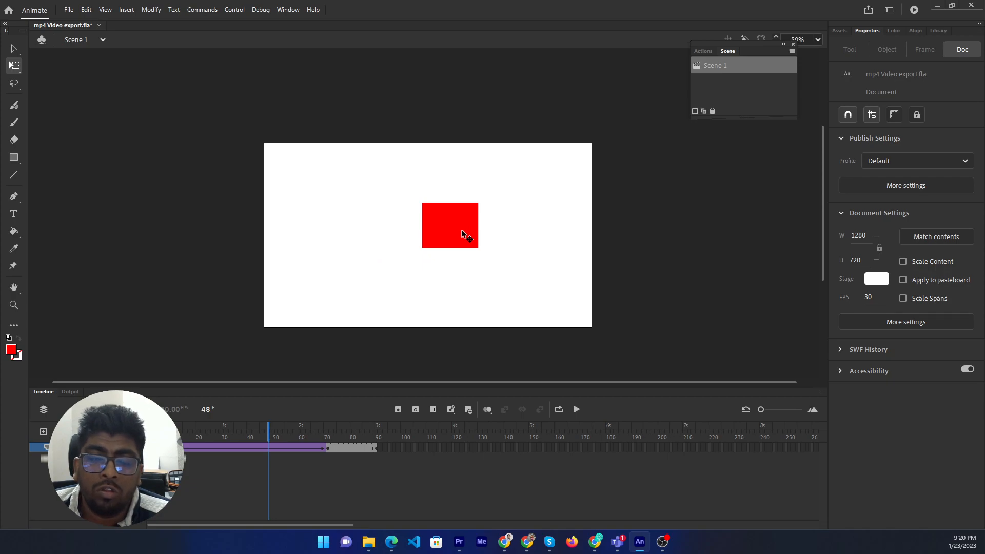
pyautogui.moveTo(737, 78)
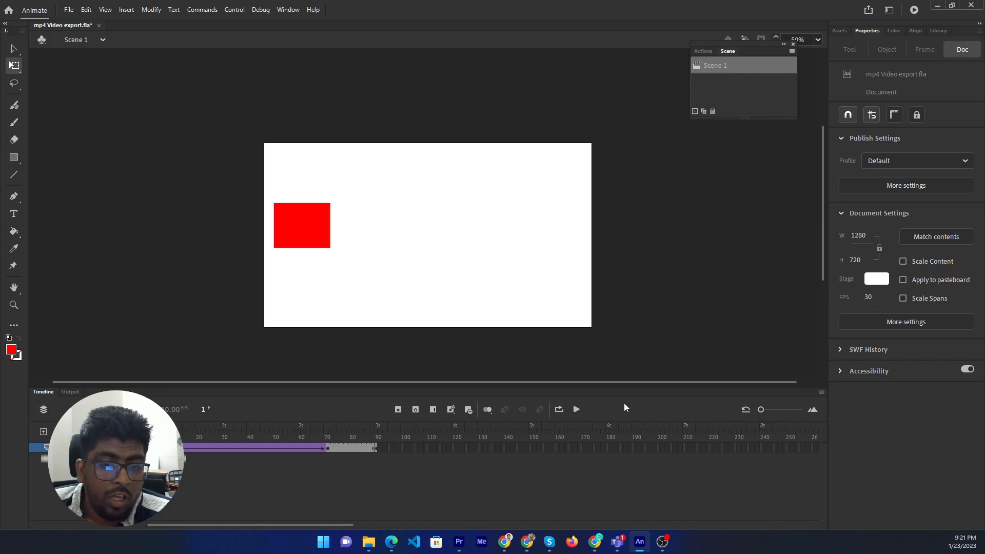
# Play and stop the rectangle animation, then show the Scene panel listing Scene 1.
pyautogui.click(576, 409)
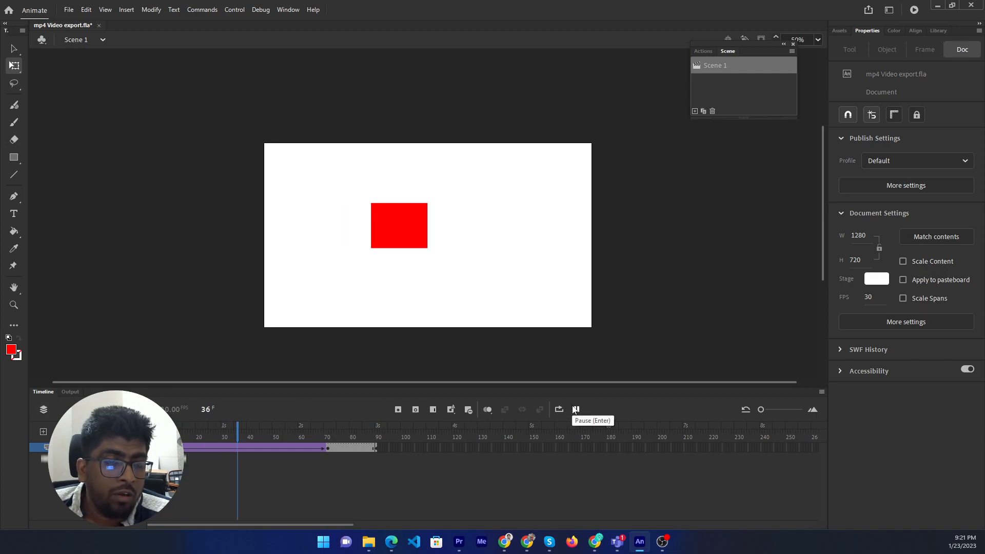
pyautogui.click(575, 410)
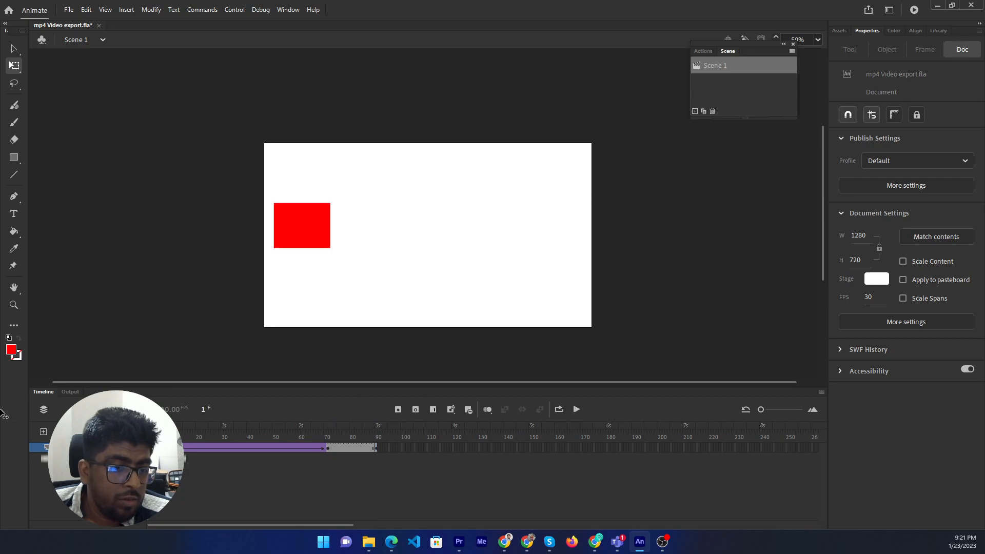
pyautogui.moveTo(127, 187)
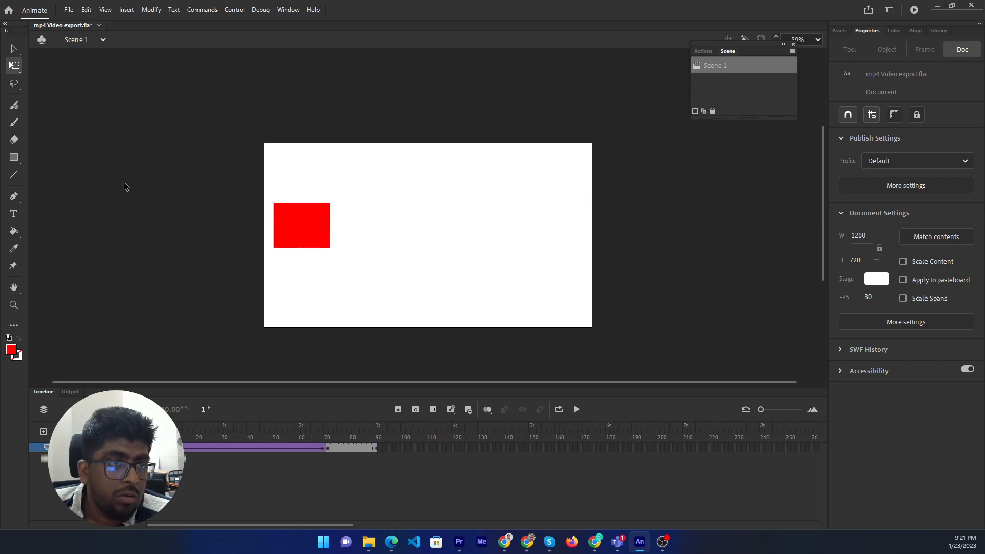
pyautogui.moveTo(205, 195)
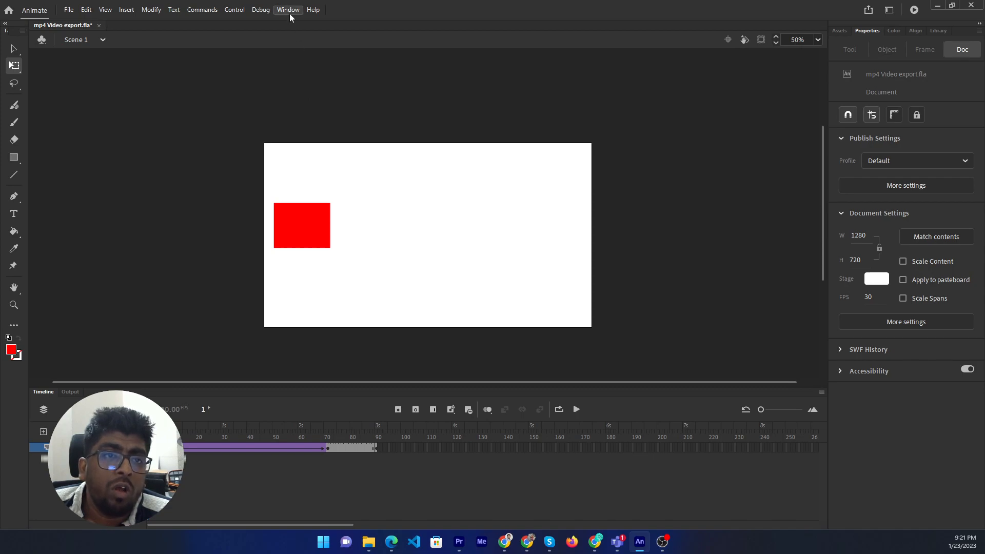
pyautogui.moveTo(469, 120)
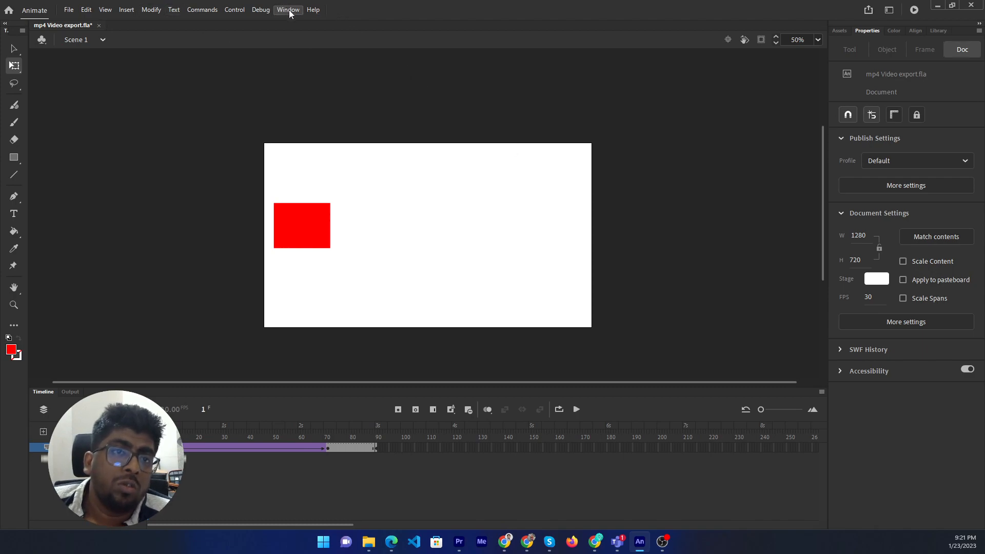
pyautogui.click(288, 9)
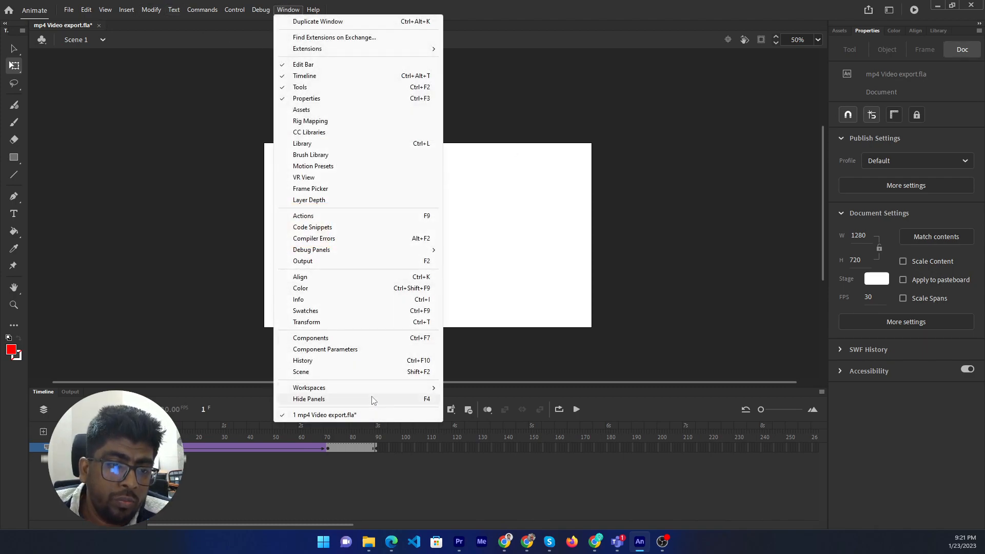
pyautogui.click(301, 371)
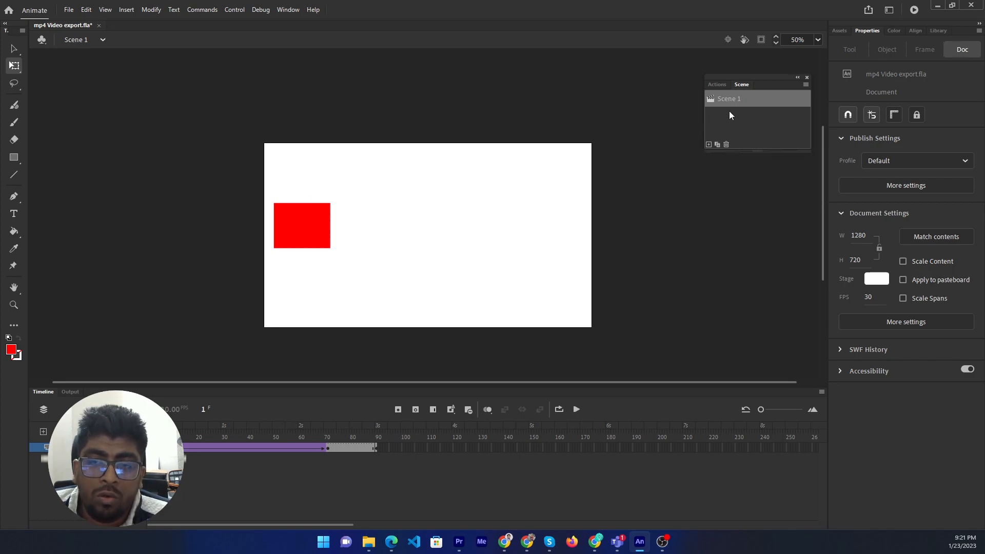
pyautogui.moveTo(709, 146)
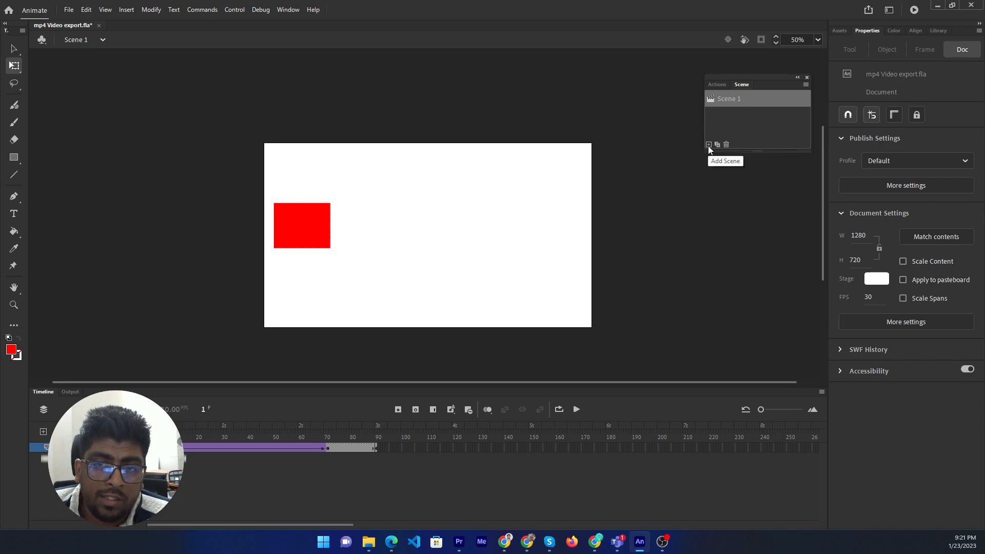
# Add Scene 4, draw a solid red circle with the Oval Tool, and select it.
pyautogui.click(709, 145)
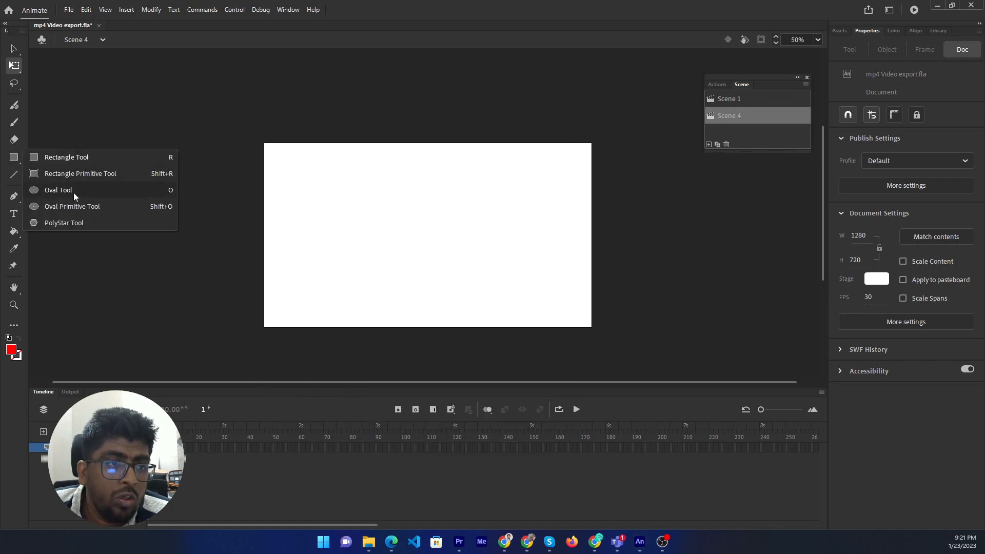
pyautogui.click(58, 190)
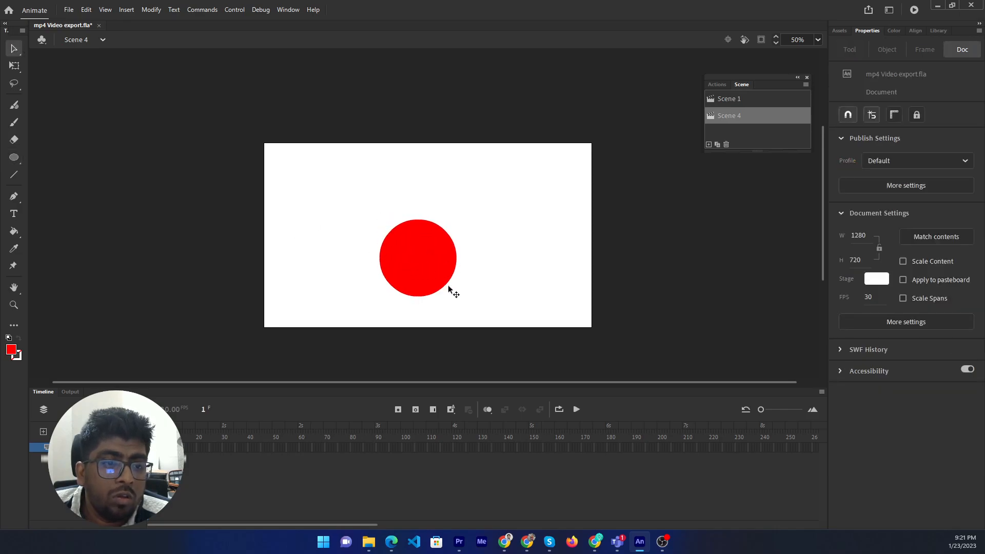
pyautogui.click(417, 258)
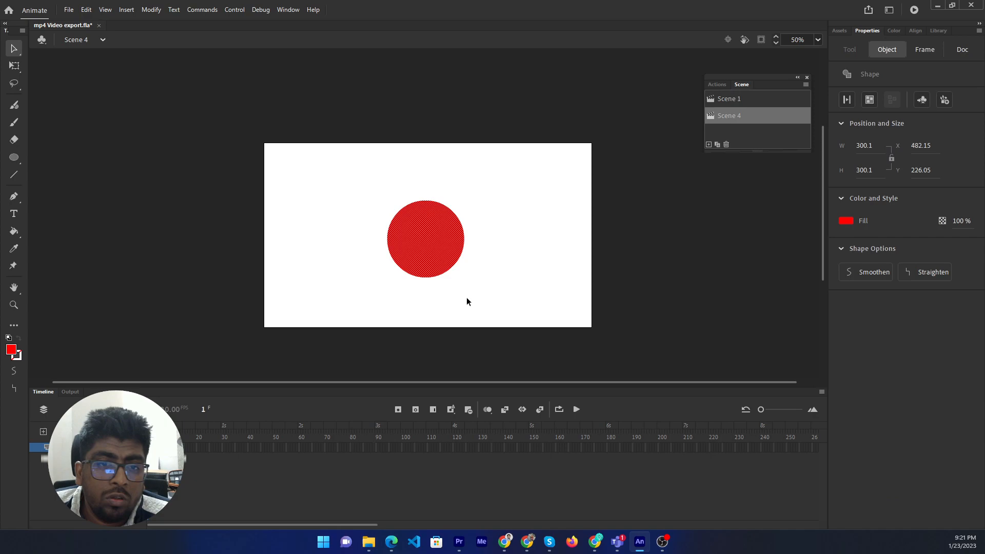
# Align the red circle to the bottom of the stage and begin converting it to a symbol.
pyautogui.click(895, 31)
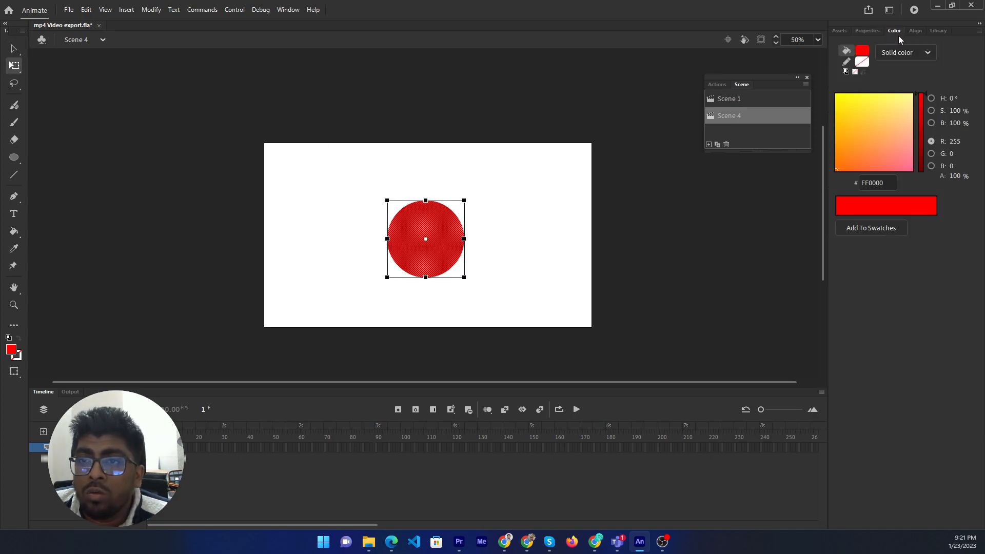
pyautogui.click(915, 30)
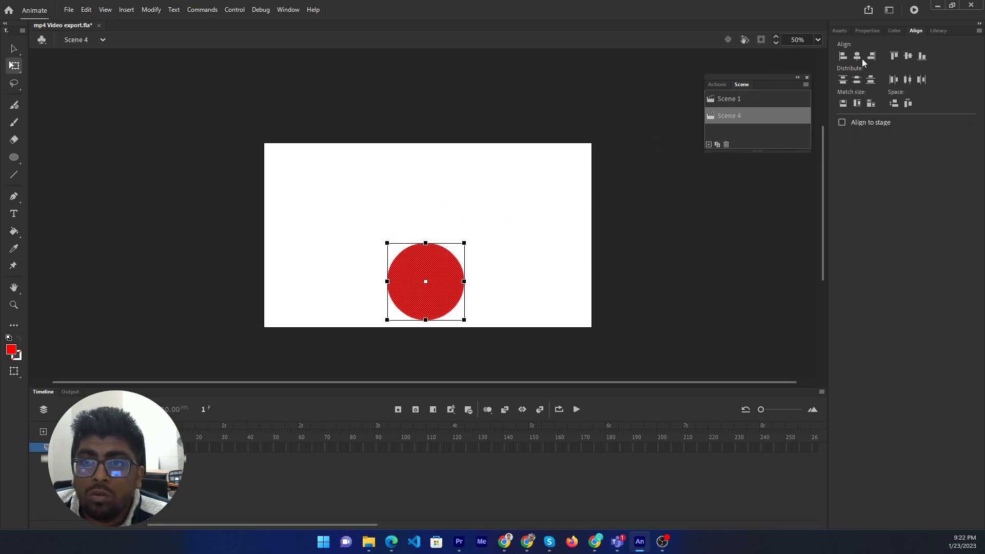
pyautogui.moveTo(907, 71)
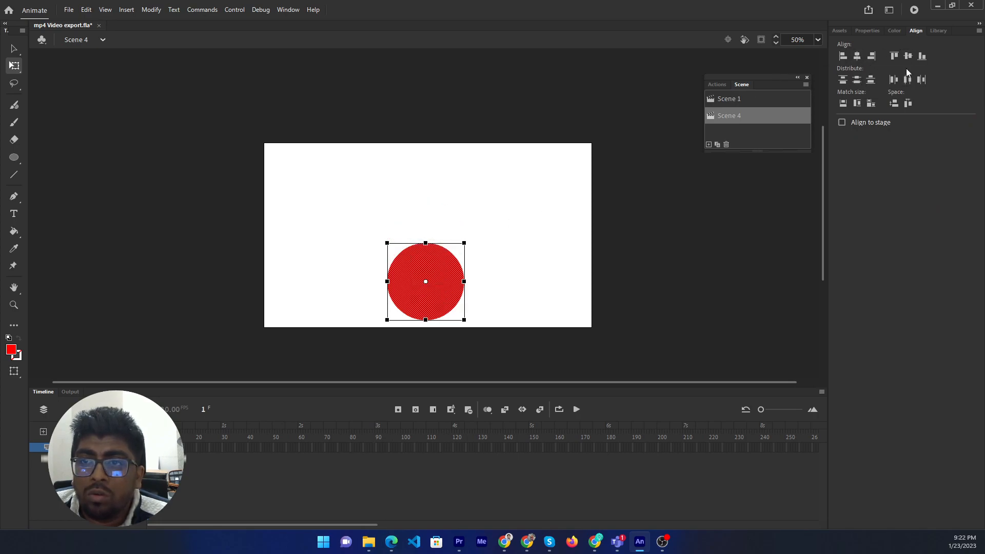
pyautogui.click(868, 30)
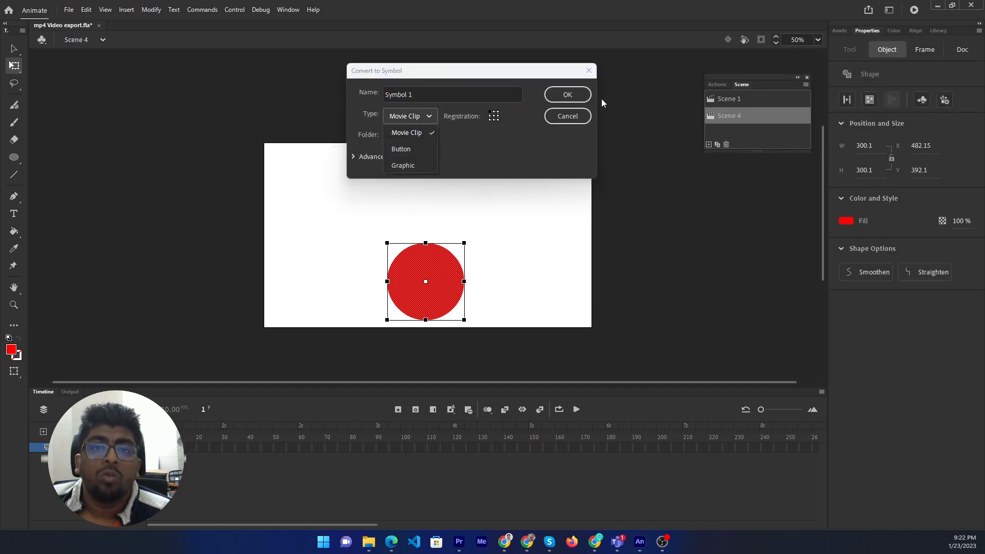
# Convert the circle to a movie clip with Layer blend mode and review its object properties.
pyautogui.click(568, 95)
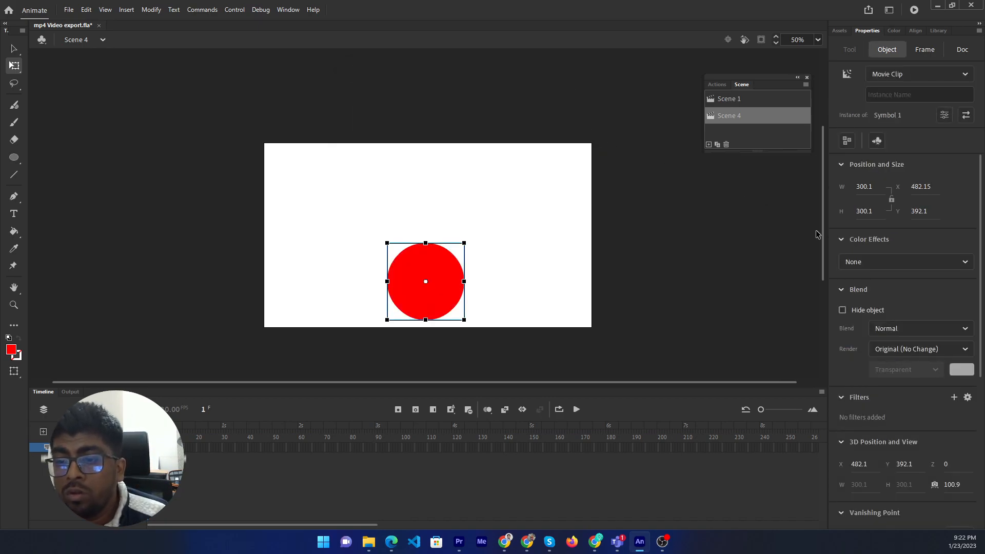
pyautogui.click(921, 328)
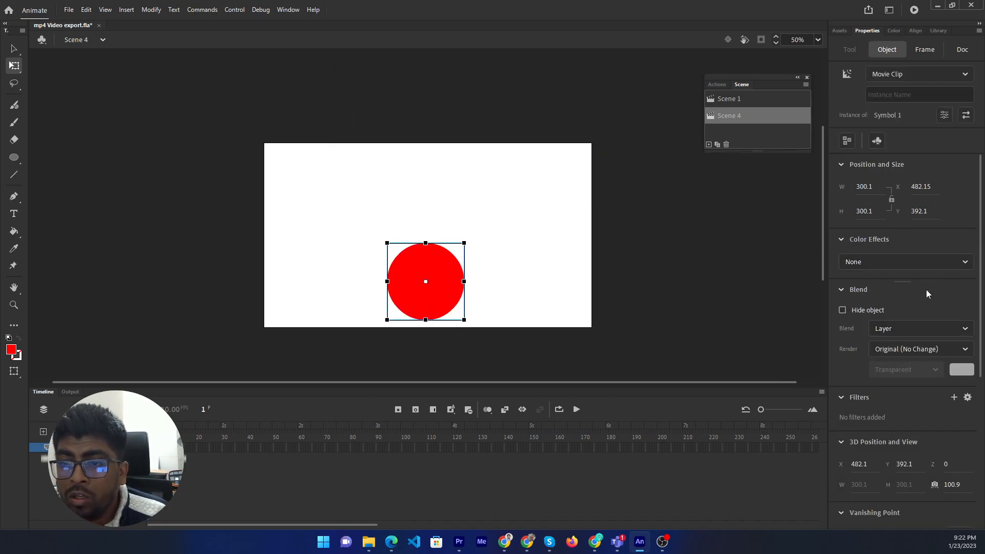
pyautogui.scroll(-3)
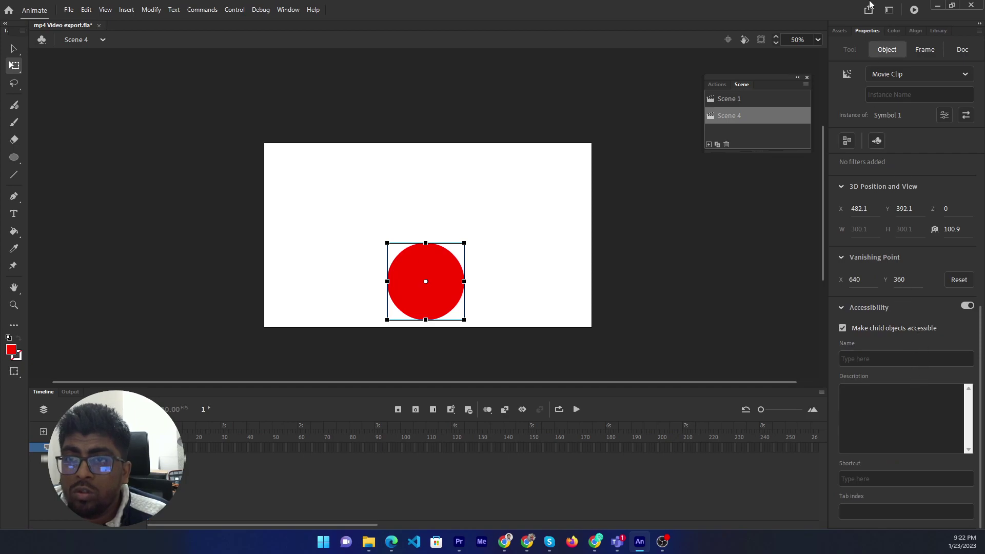
pyautogui.click(916, 31)
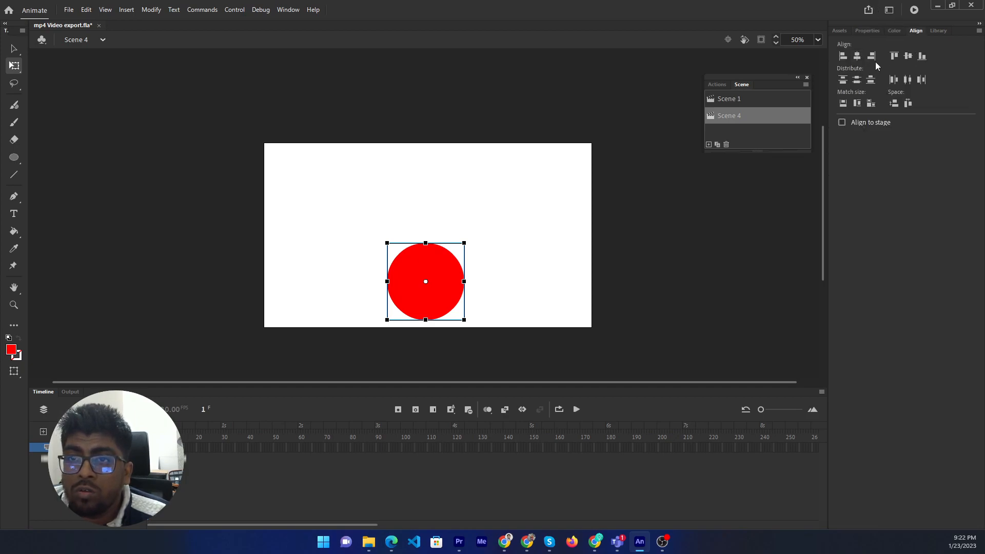
pyautogui.moveTo(915, 102)
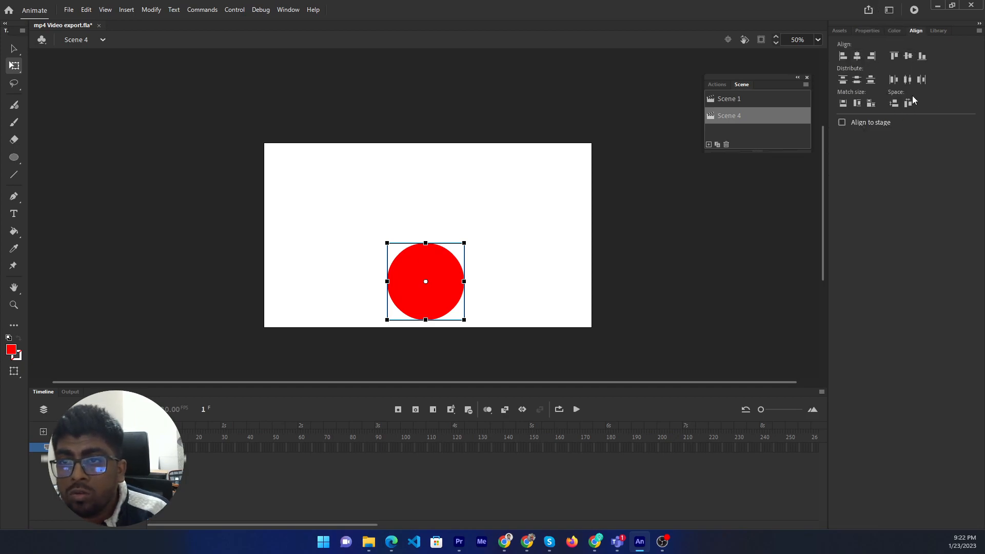
pyautogui.moveTo(901, 44)
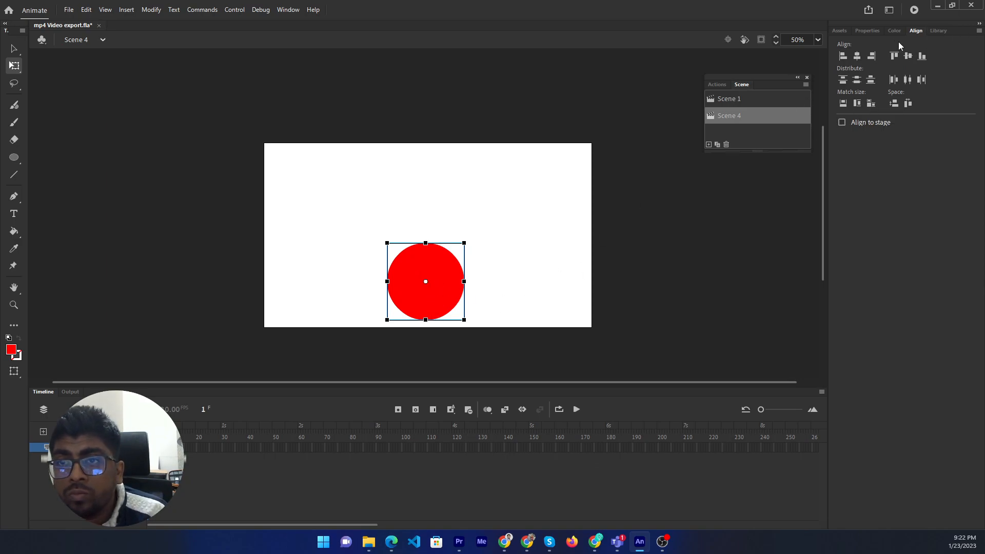
pyautogui.click(867, 30)
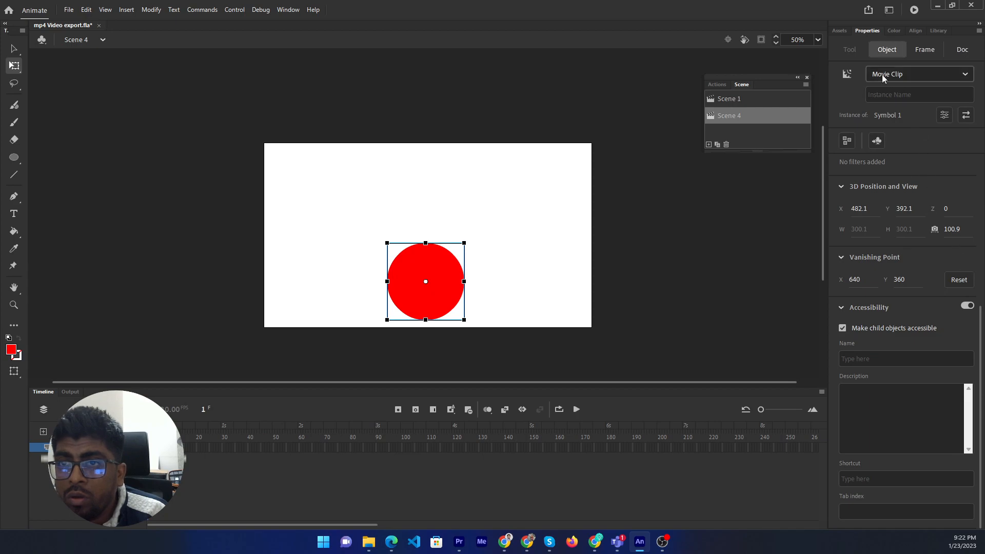
pyautogui.click(963, 49)
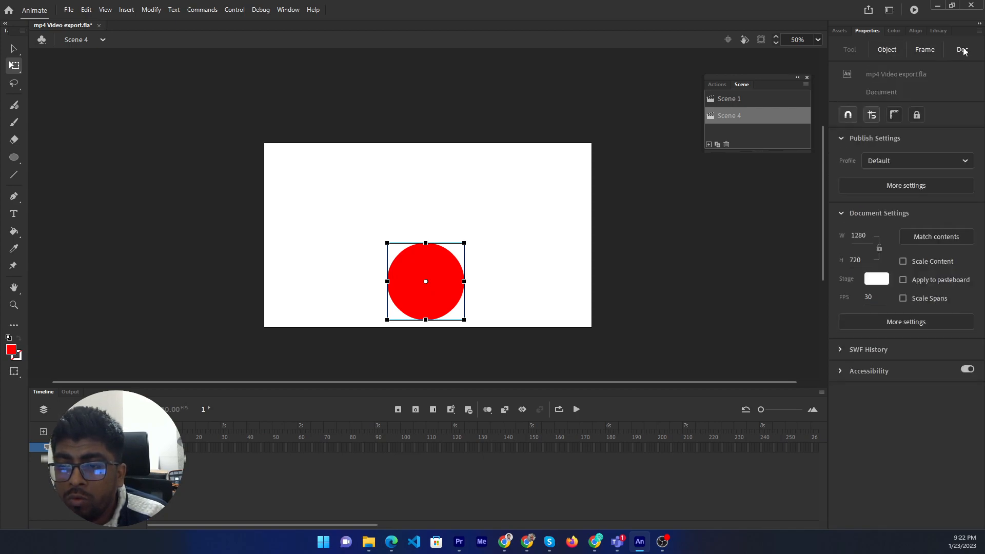
pyautogui.click(887, 49)
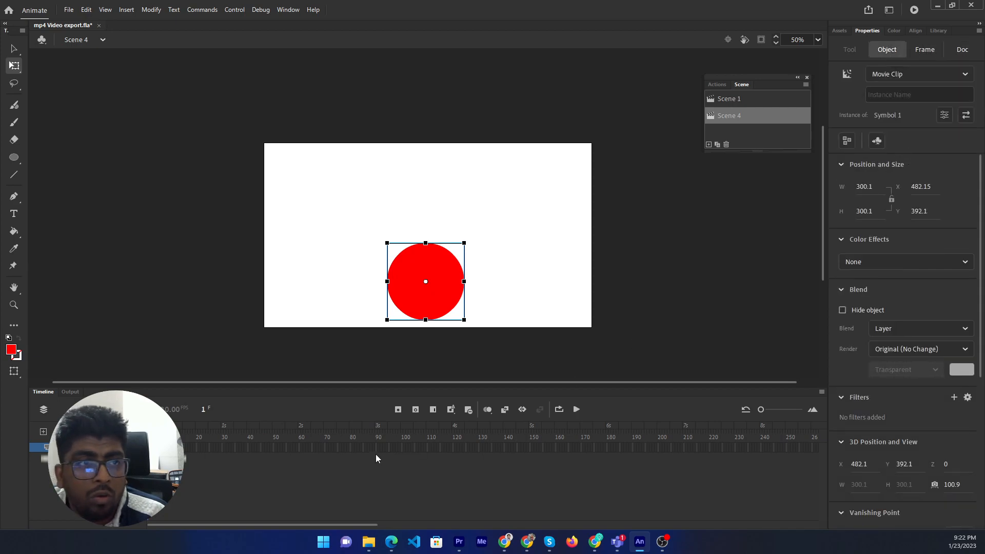
# Drag the red circle movie clip up from the bottom to the stage centre.
pyautogui.moveTo(425, 282); pyautogui.dragTo(425, 261)
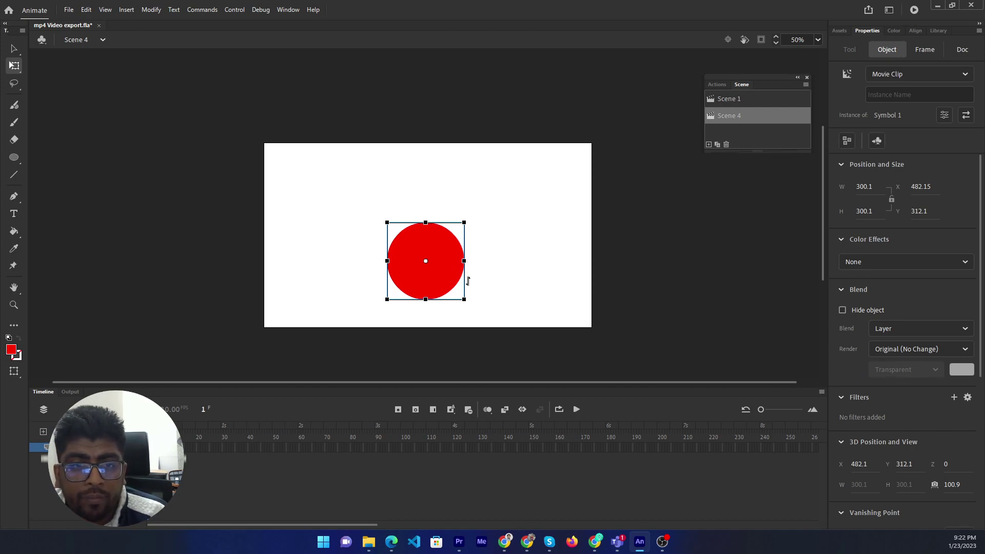
pyautogui.moveTo(425, 261); pyautogui.dragTo(425, 240)
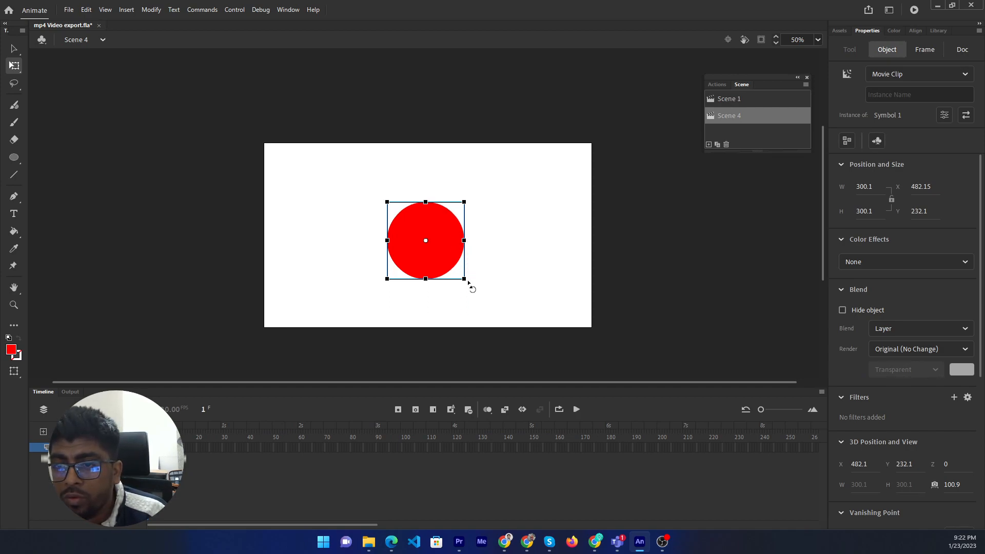
pyautogui.scroll(-3)
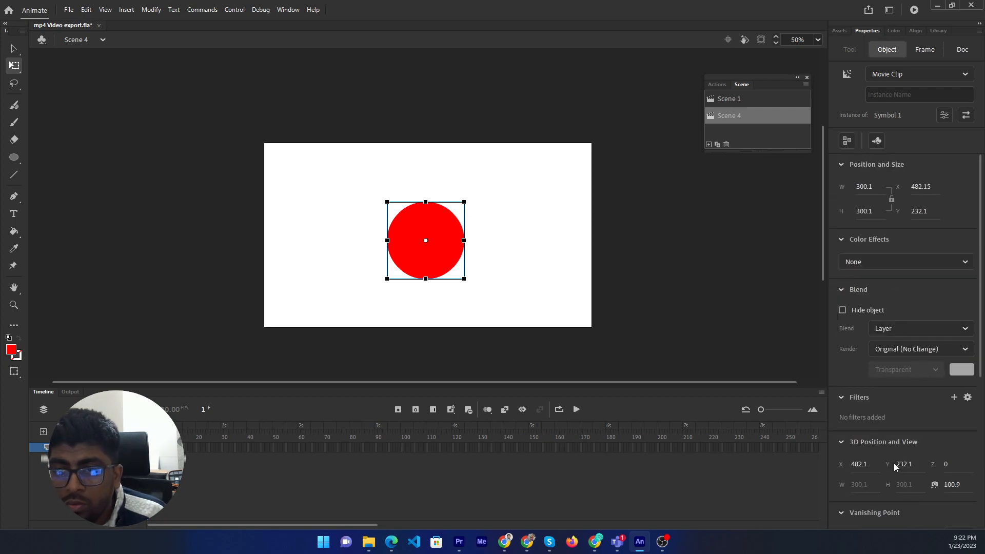
pyautogui.moveTo(426, 240); pyautogui.dragTo(426, 235)
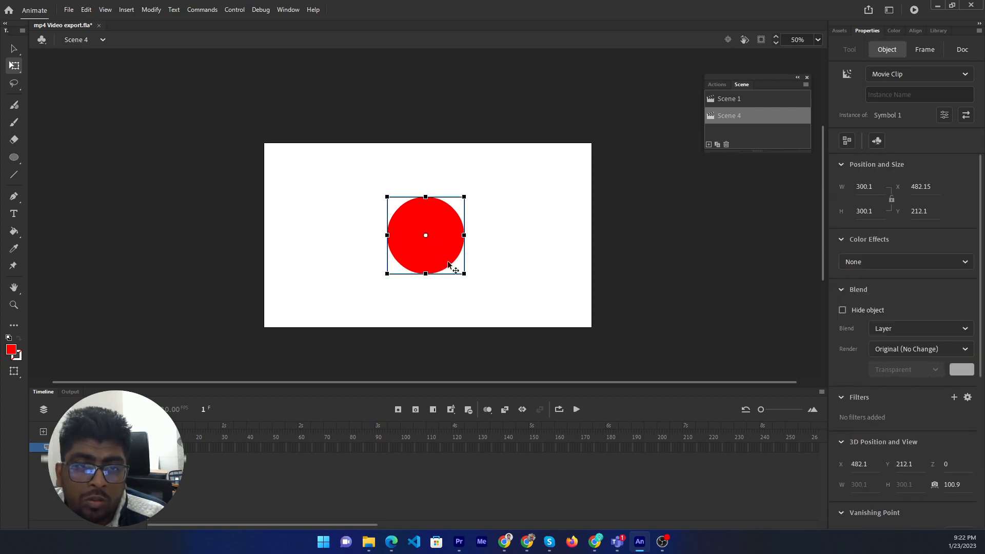
# Create a classic tween across the circle's frame span in Scene 4.
pyautogui.rightClick(296, 448)
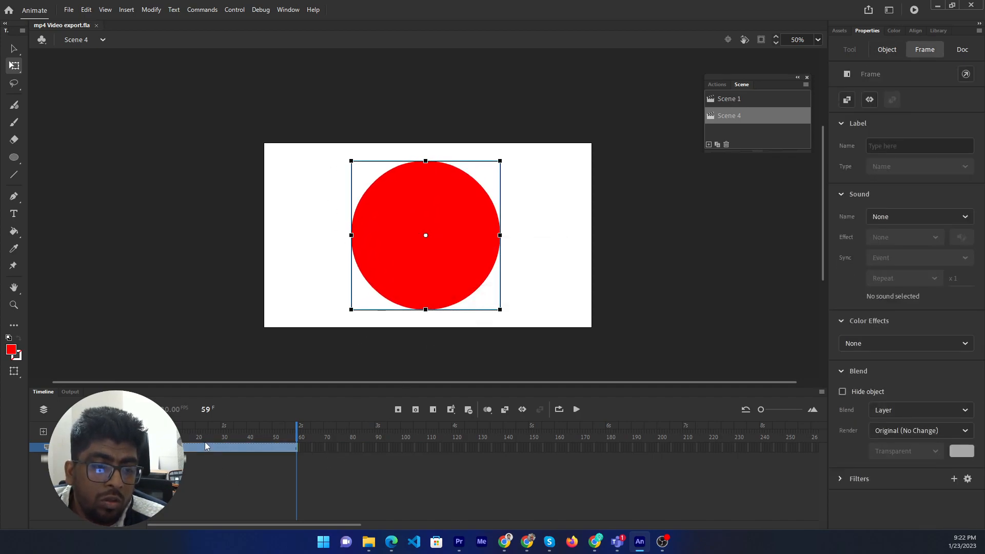
pyautogui.rightClick(207, 447)
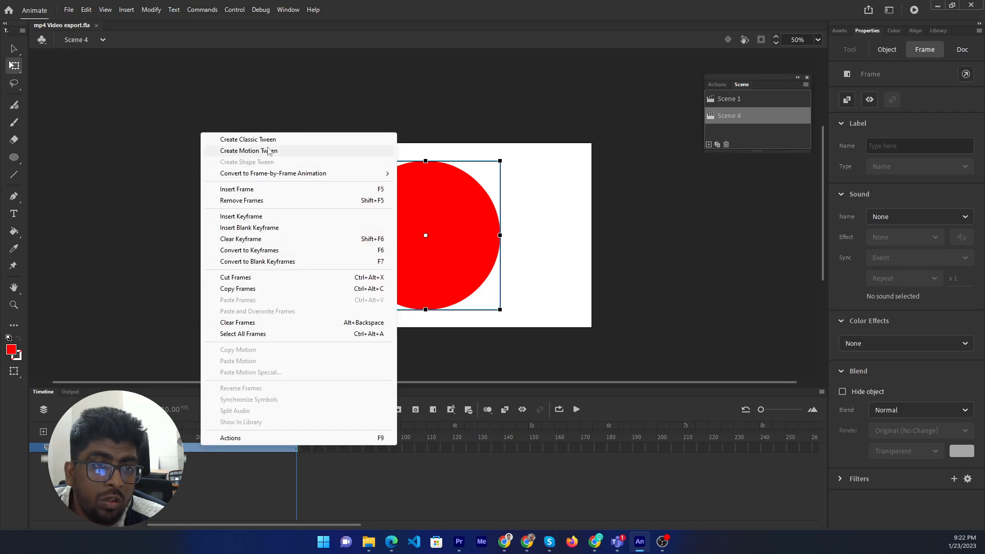
pyautogui.click(247, 139)
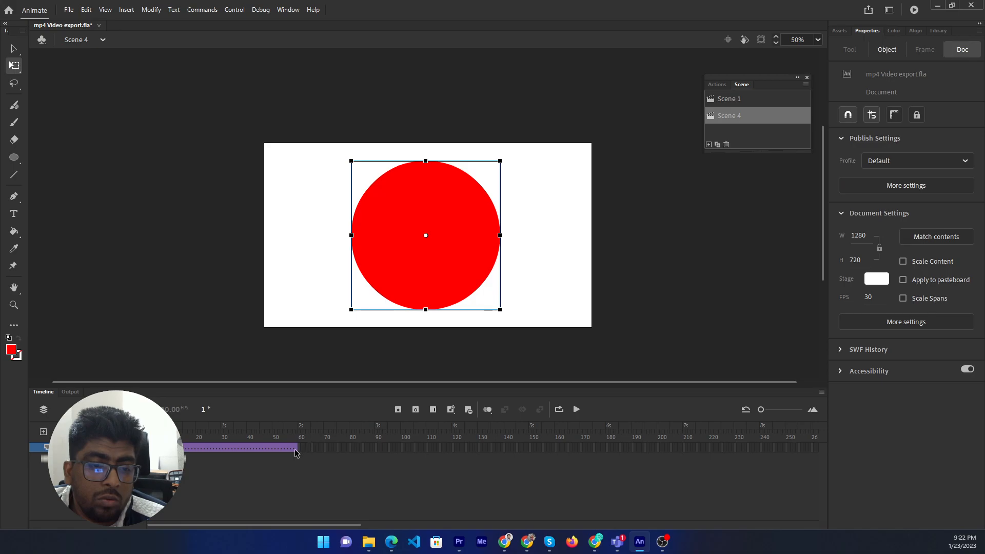
# Inspect the tweened frames, return to the start, and play the growing circle.
pyautogui.click(289, 431)
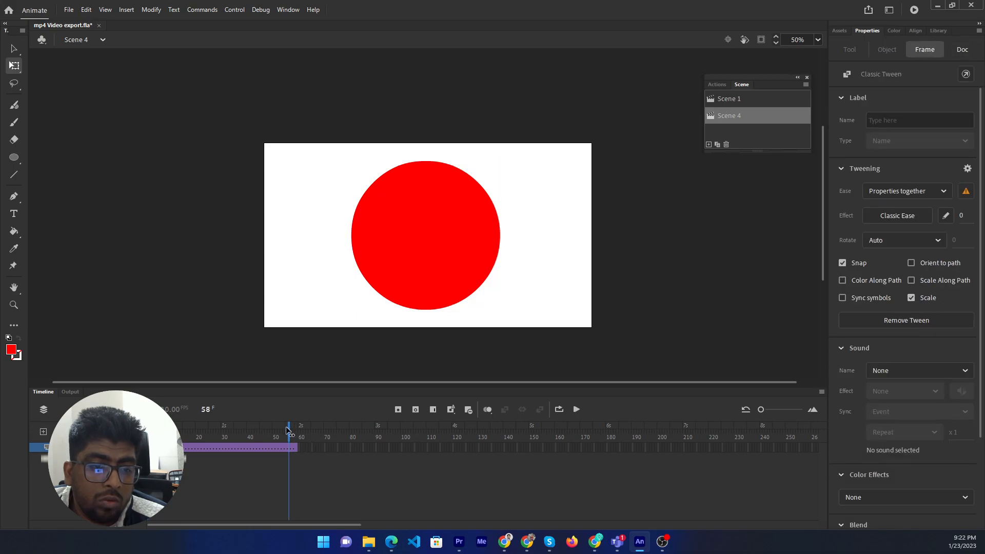
pyautogui.rightClick(295, 448)
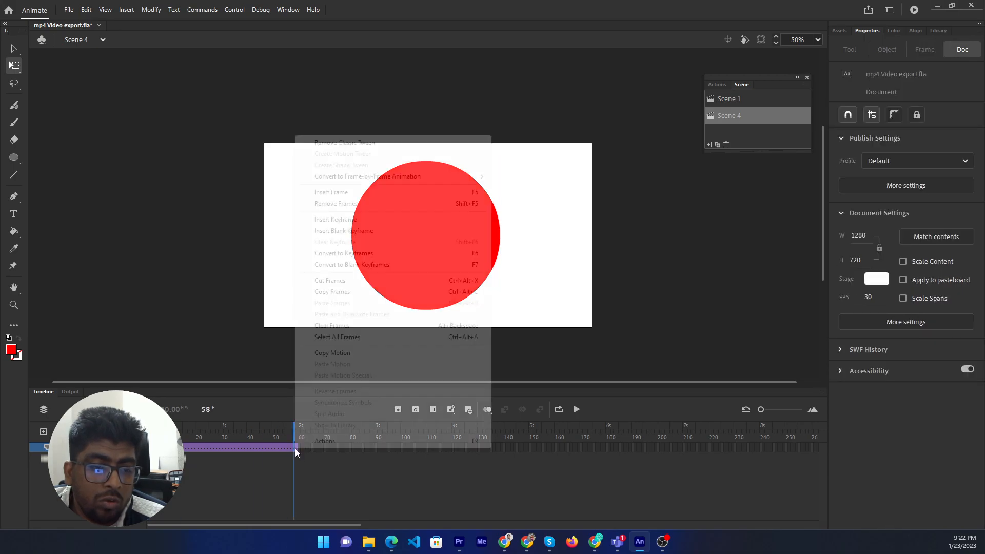
pyautogui.click(295, 448)
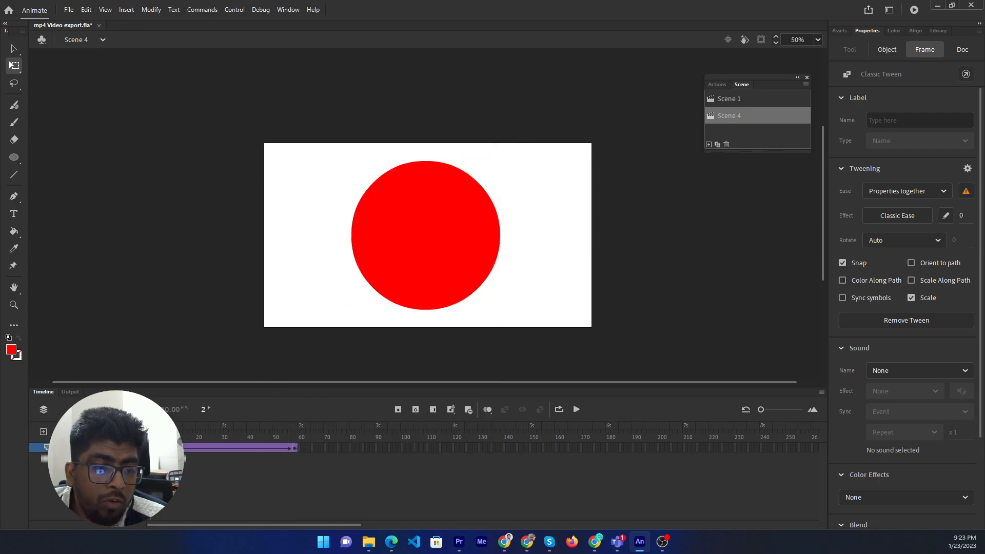
pyautogui.click(425, 236)
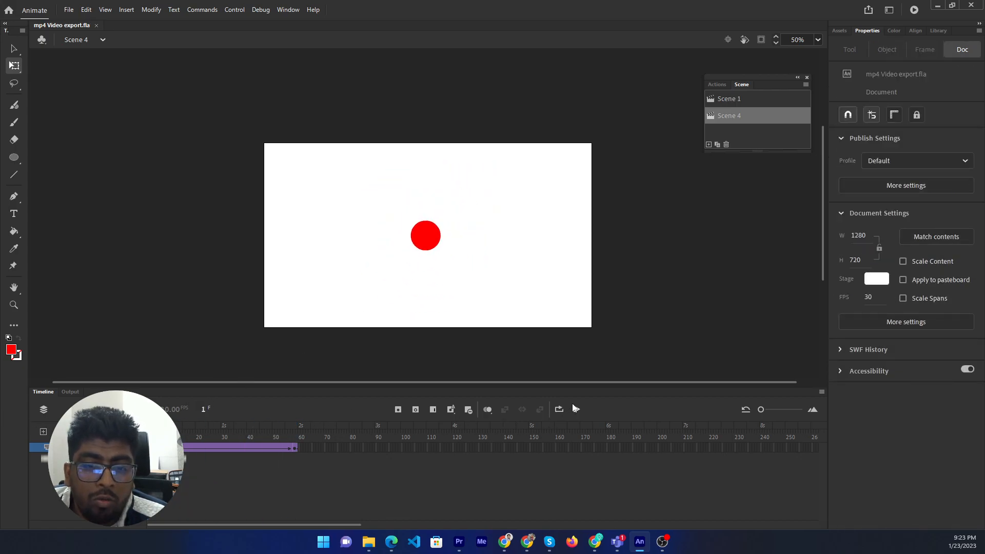
pyautogui.click(575, 409)
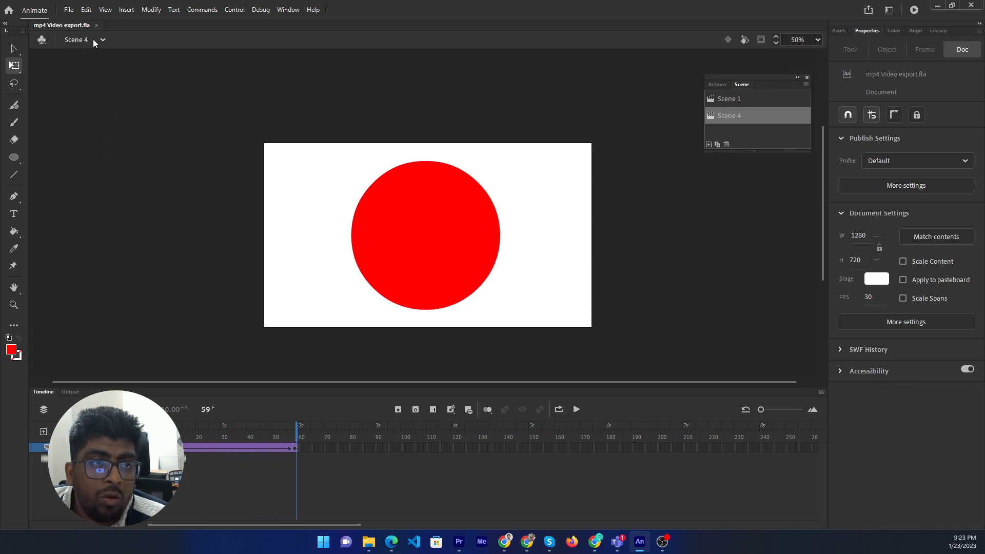
# Select Scene 1 from the scene dropdown and play the moving rectangle animation.
pyautogui.click(729, 98)
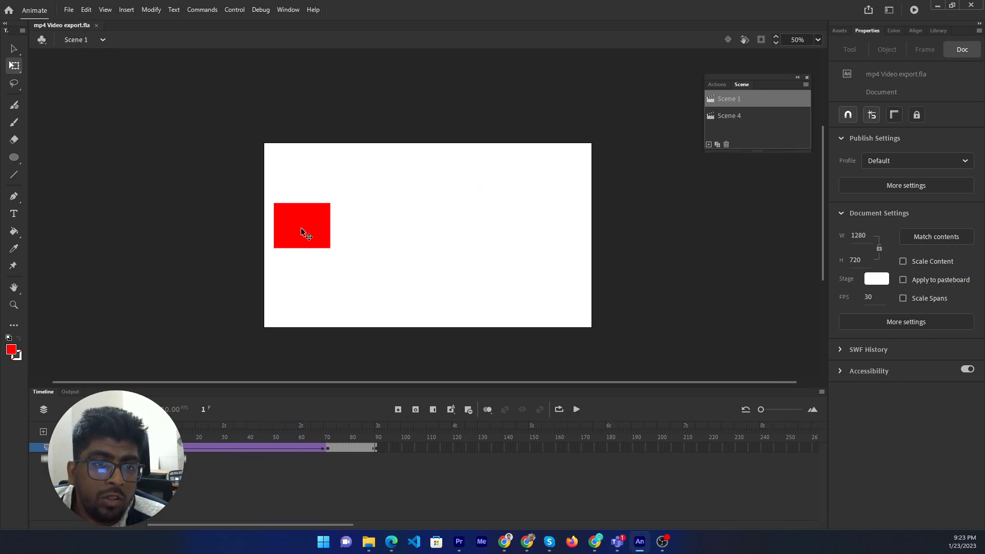
pyautogui.click(577, 410)
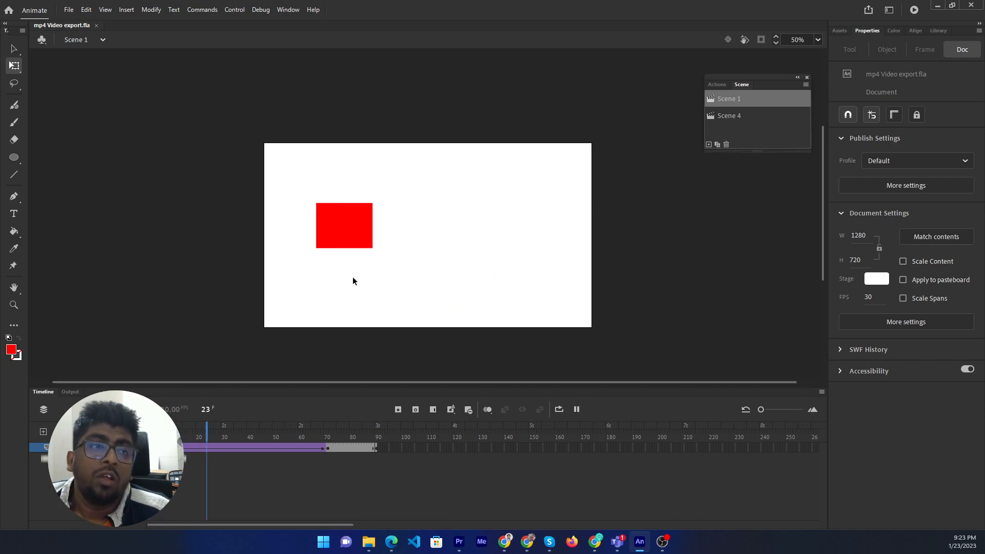